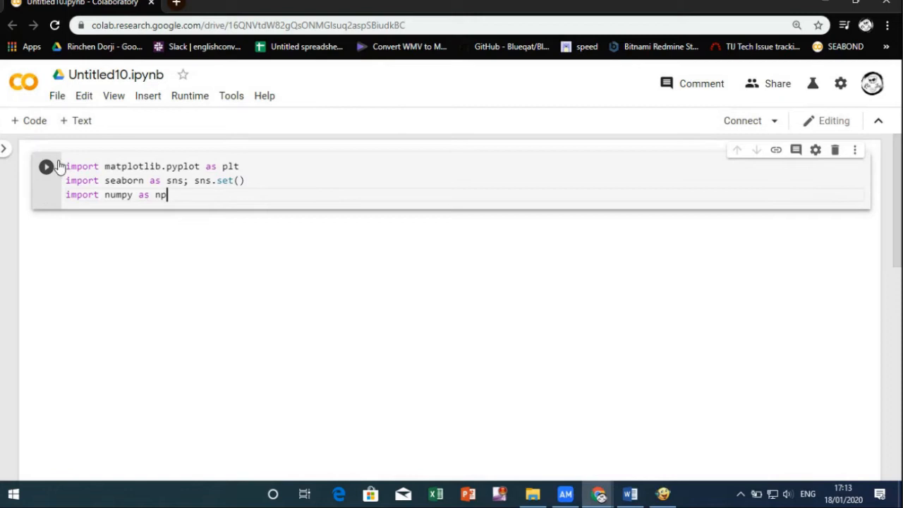
Run the matplotlib, seaborn and numpy imports cell.
{"action": "left_click", "coordinate": [45, 167]}
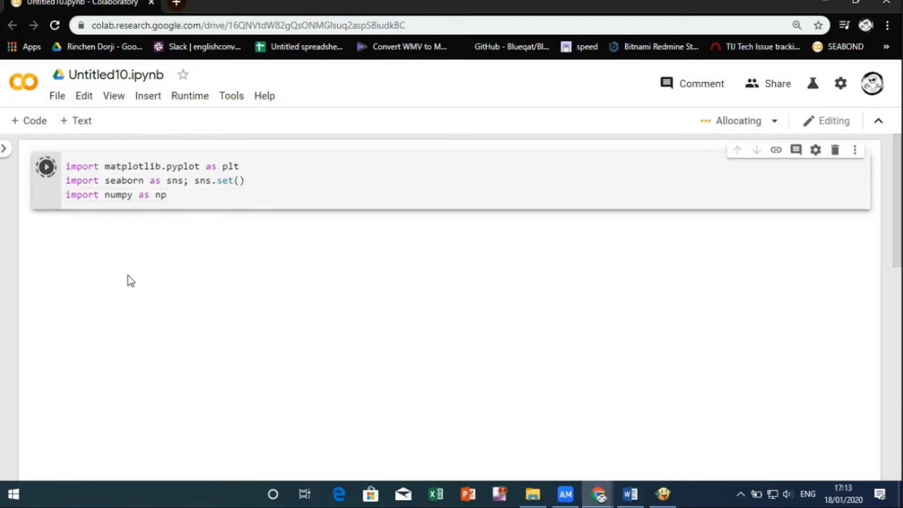
{"action": "left_click", "coordinate": [45, 166]}
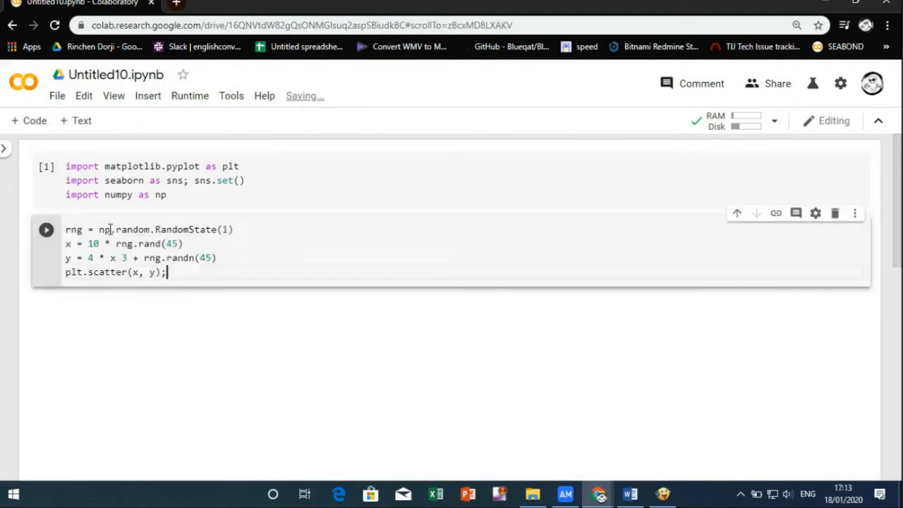
Run the RandomState data cell to render the noisy linear scatter plot.
{"action": "left_click", "coordinate": [45, 228]}
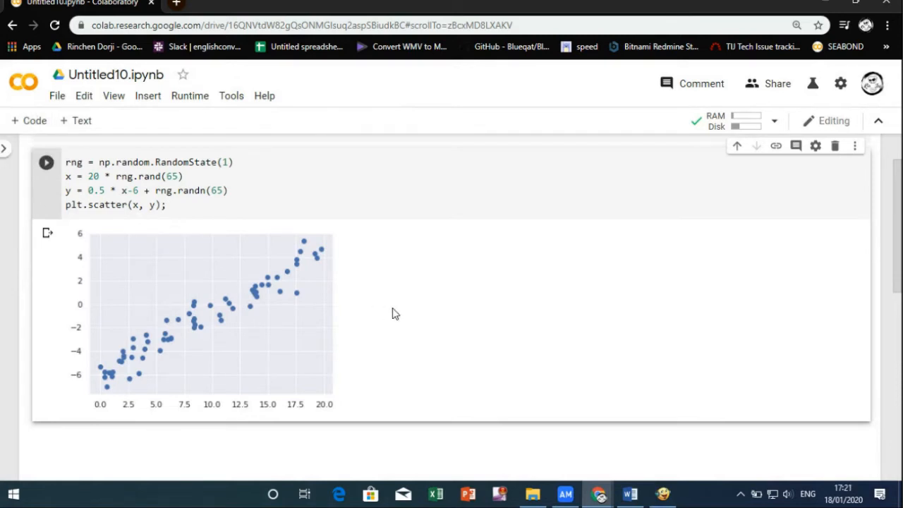
{"action": "scroll", "scroll_direction": "down", "scroll_amount": 3}
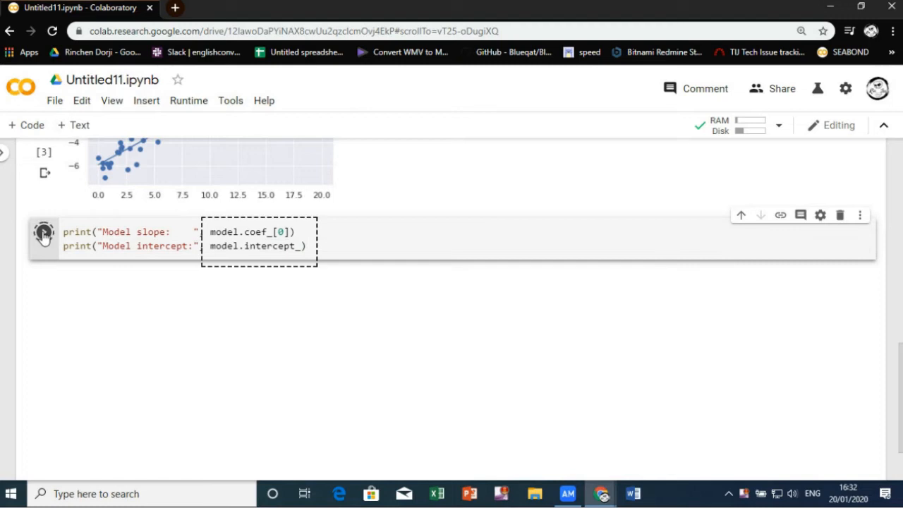
Print model slope 0.5213791574874274 and intercept -5.897641189711293, then add a code cell.
{"action": "left_click", "coordinate": [44, 233]}
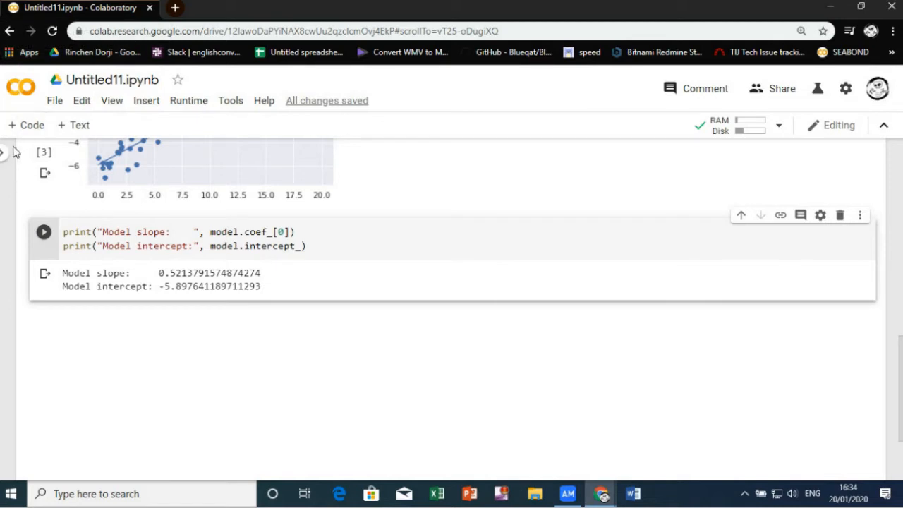
{"action": "left_click", "coordinate": [42, 231]}
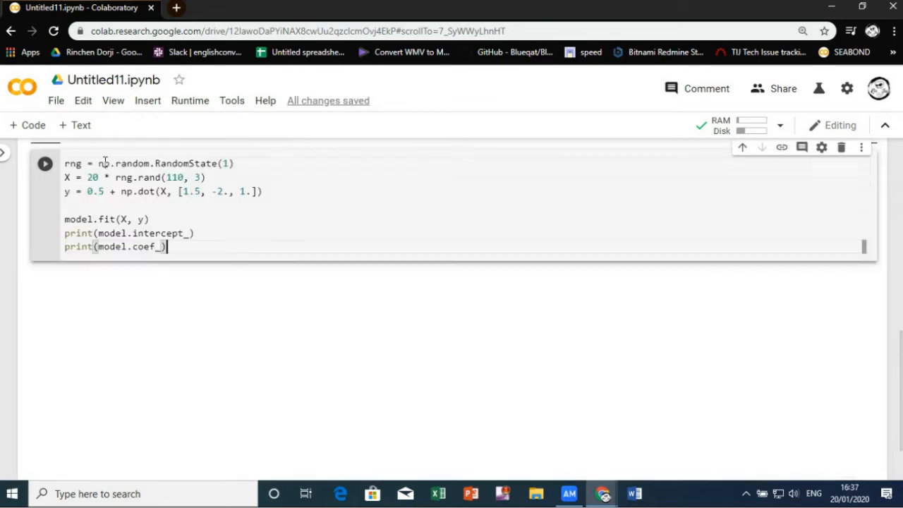
{"action": "mouse_move", "coordinate": [36, 174]}
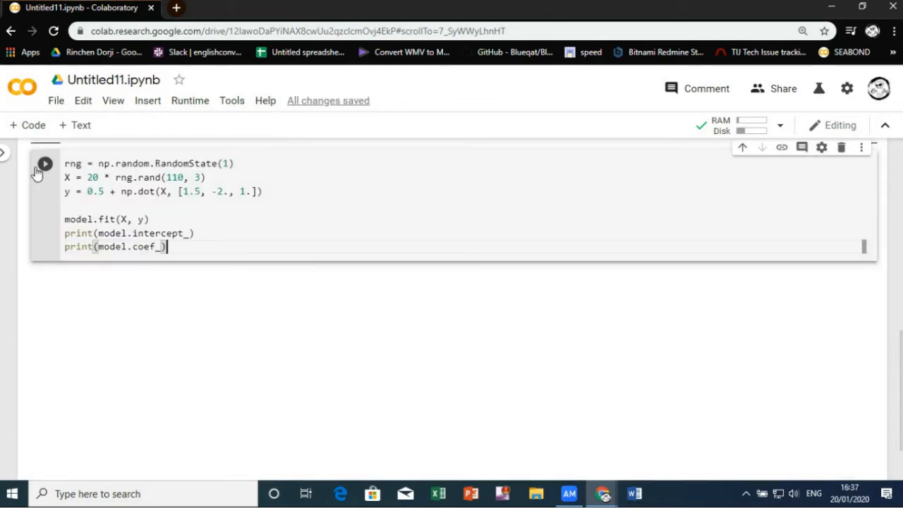
Run the three-feature regression cell printing intercept_ and coef_.
{"action": "left_click", "coordinate": [45, 164]}
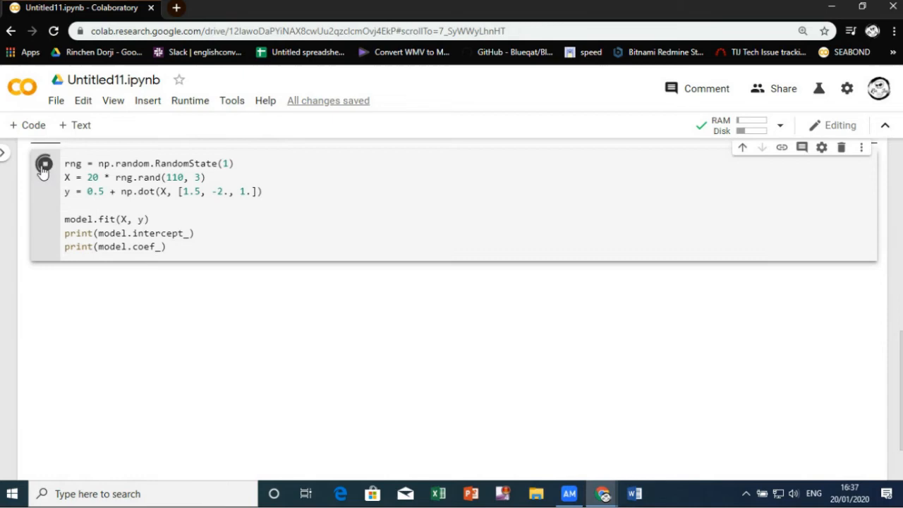
{"action": "left_click", "coordinate": [45, 164]}
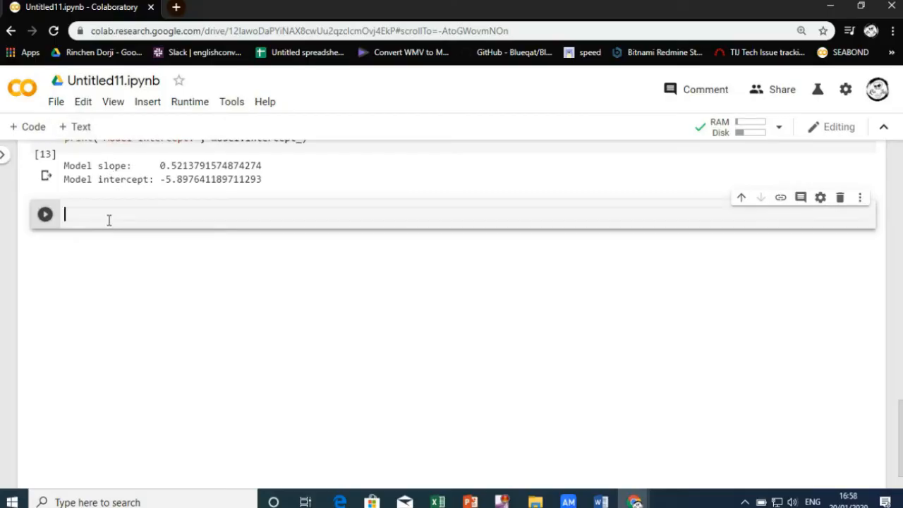
Transform [1, 4, 5] with PolynomialFeatures into a cubic array and add an empty cell.
{"action": "type", "text": "from sklearn.preprocessing import PolynomialFeatures"}
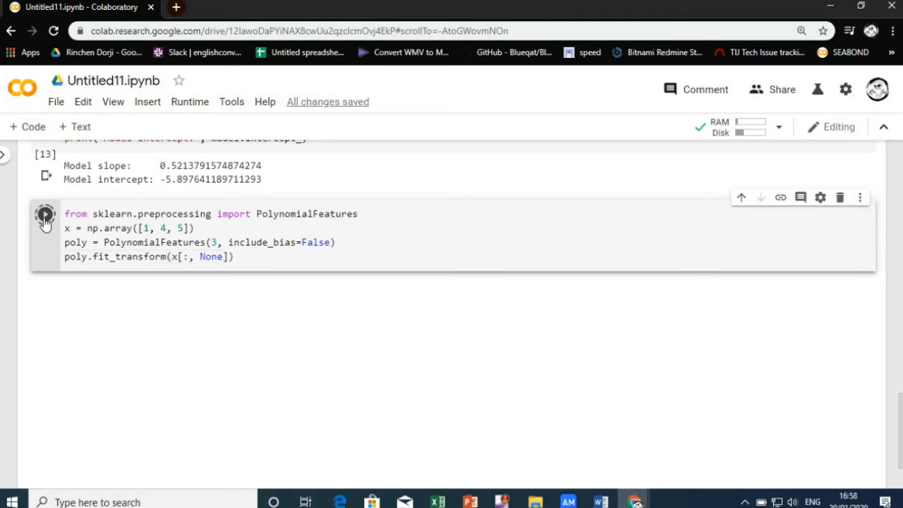
{"action": "left_click", "coordinate": [45, 214]}
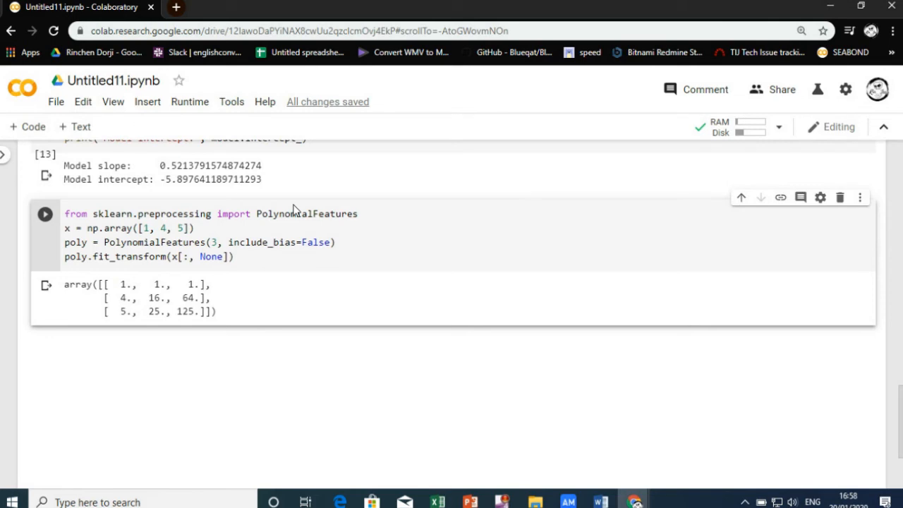
{"action": "left_click", "coordinate": [26, 127]}
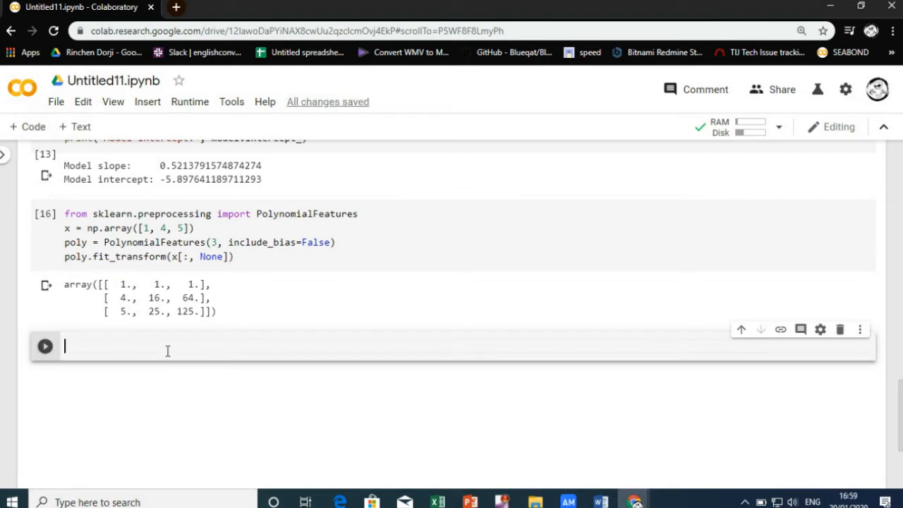
Define and run a make_pipeline of PolynomialFeatures(8) and LinearRegression, then add a cell.
{"action": "type", "text": "from sklearn.pipeline import make_pipeline"}
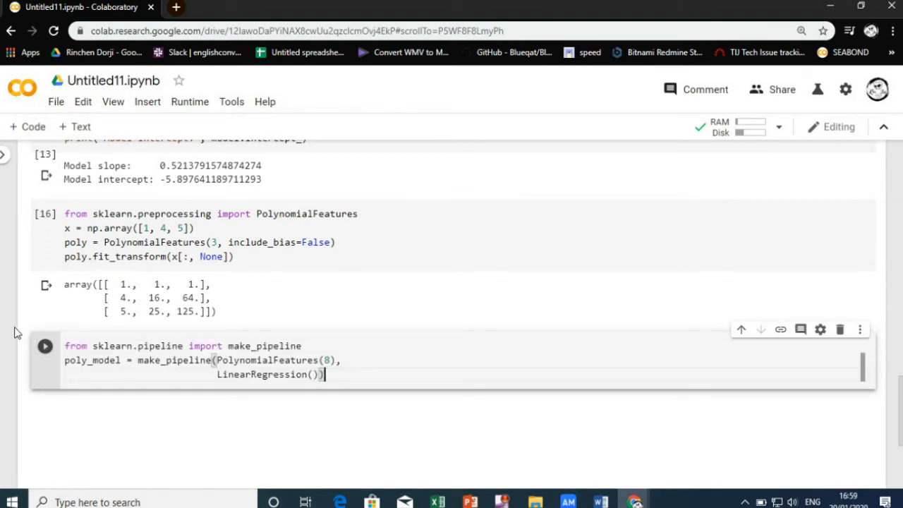
{"action": "left_click", "coordinate": [45, 346]}
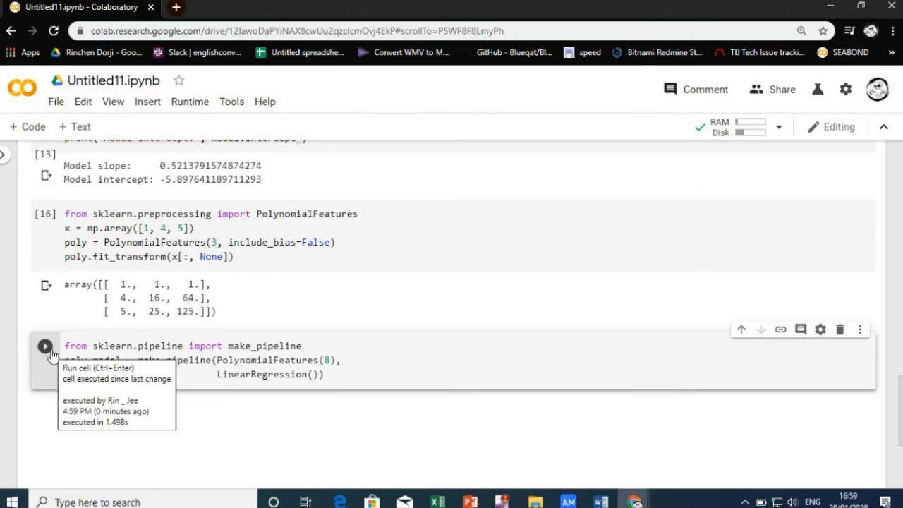
{"action": "mouse_move", "coordinate": [141, 445]}
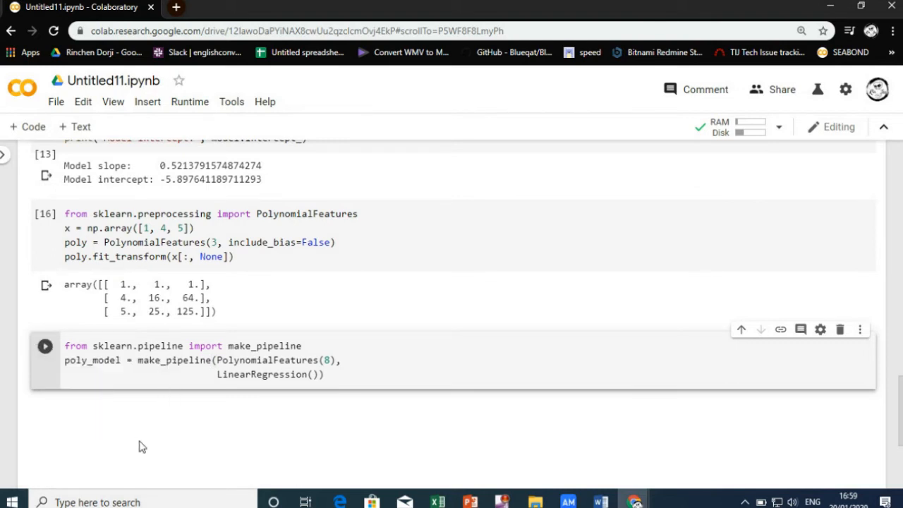
{"action": "mouse_move", "coordinate": [28, 127]}
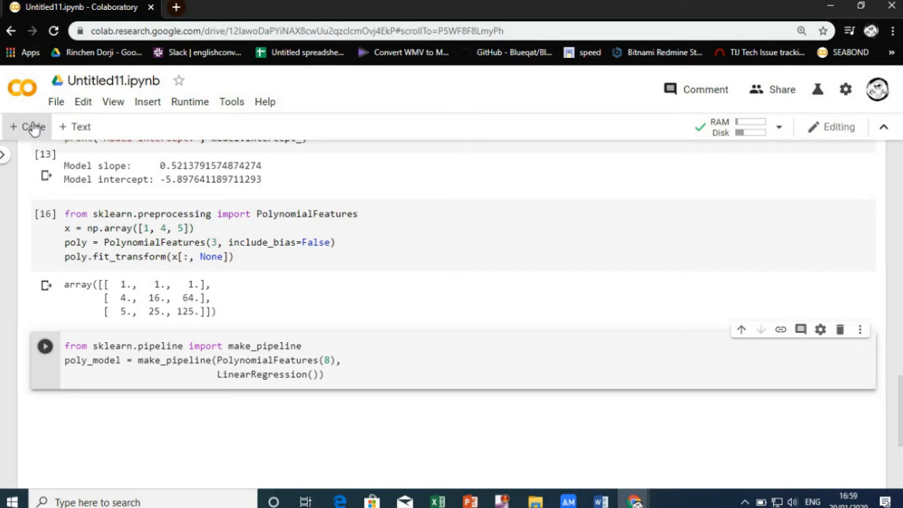
{"action": "left_click", "coordinate": [45, 346]}
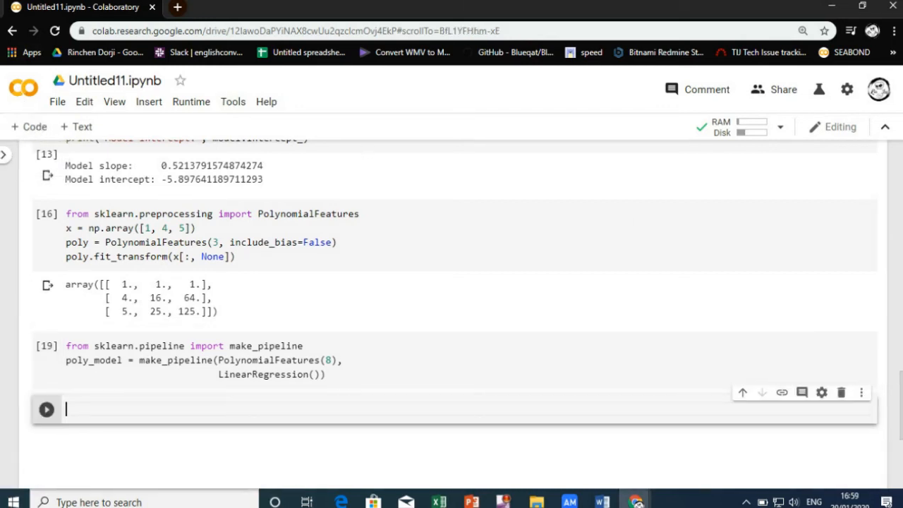
{"action": "scroll", "scroll_direction": "down", "scroll_amount": 3}
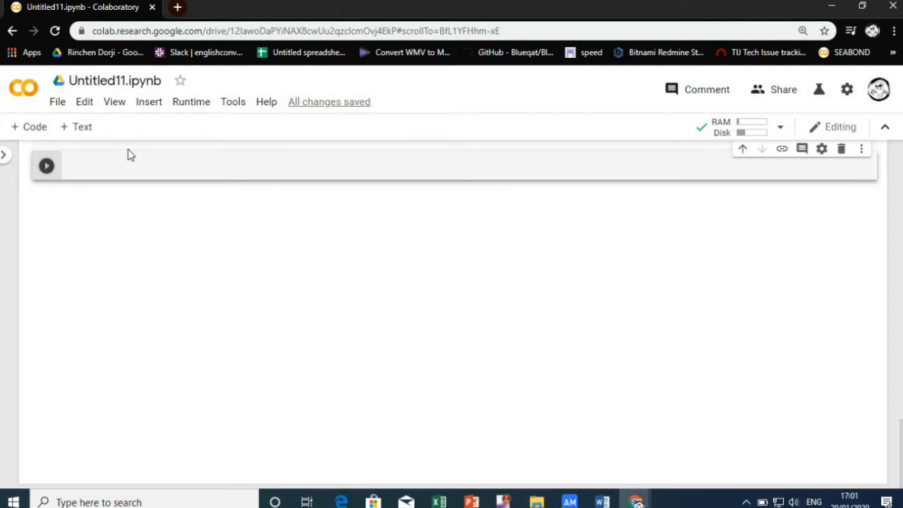
Fit and plot the degree-8 polynomial model on noisy sine data.
{"action": "left_click", "coordinate": [144, 165]}
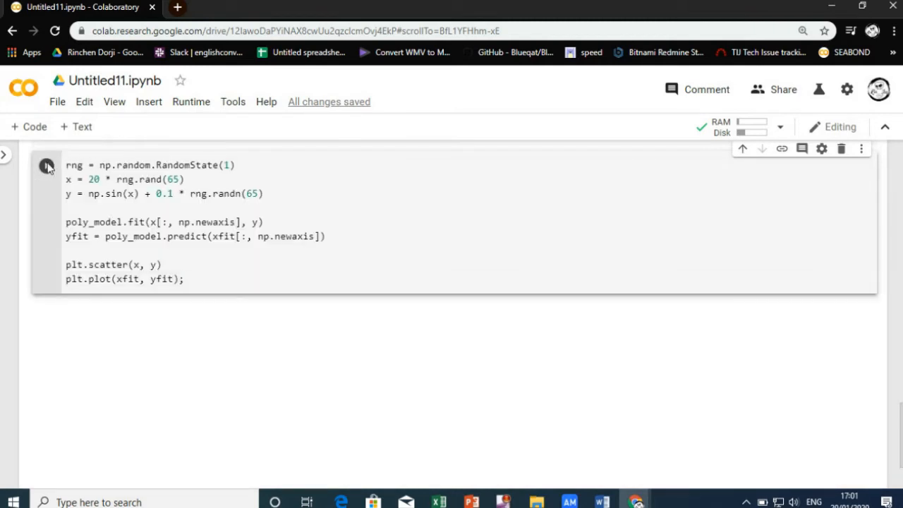
{"action": "left_click", "coordinate": [45, 166]}
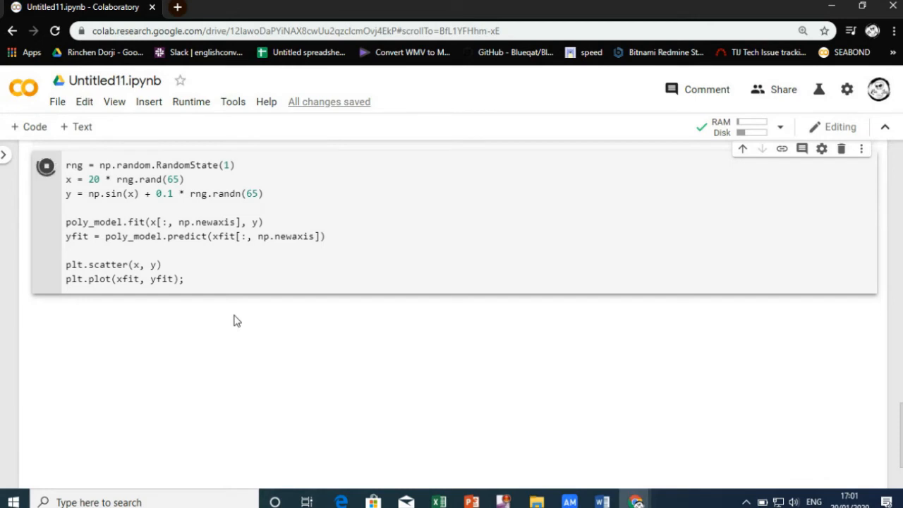
{"action": "left_click", "coordinate": [45, 165]}
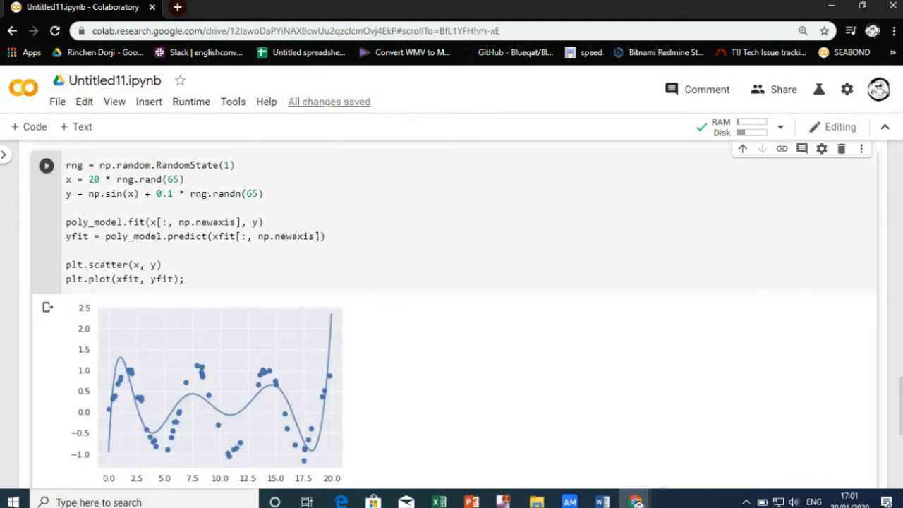
{"action": "scroll", "scroll_direction": "down", "scroll_amount": 3}
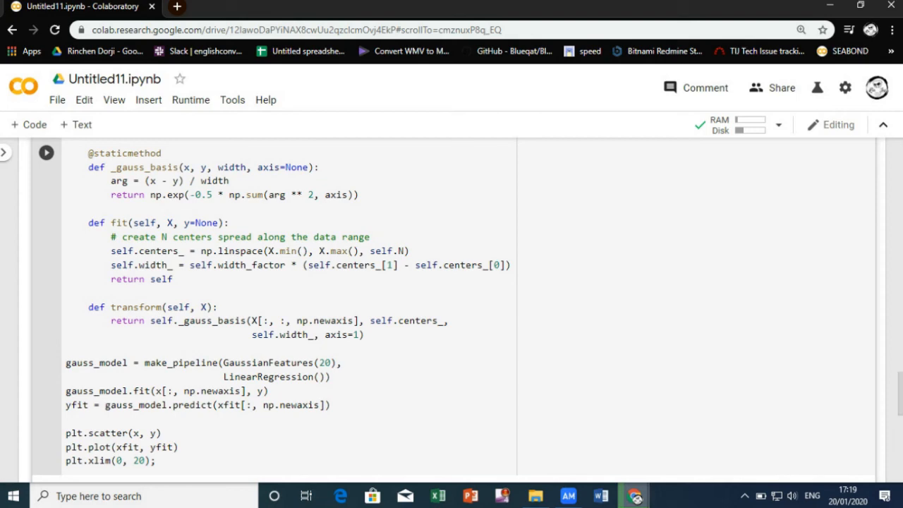
Run the GaussianFeatures class and gauss_model pipeline cell.
{"action": "left_click", "coordinate": [45, 152]}
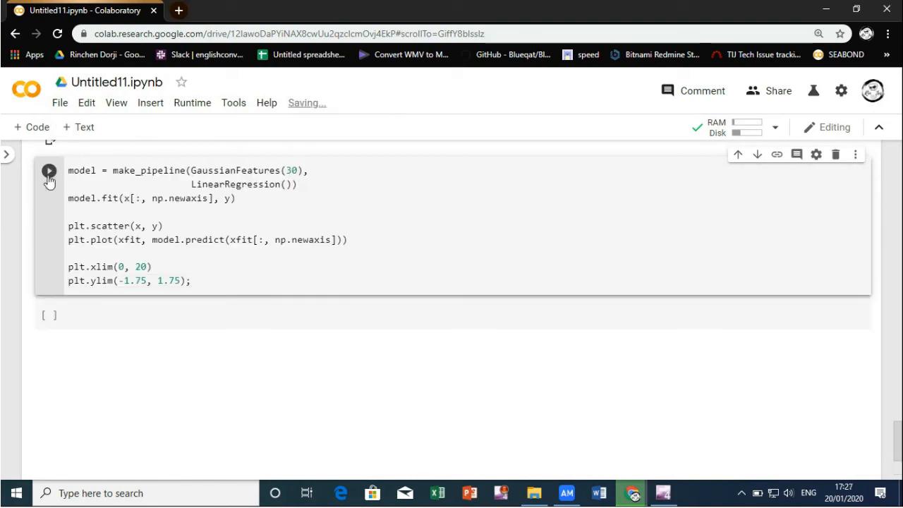
Plot the 30-Gaussian basis fit with y limits -1.75 to 1.75 over the sine points.
{"action": "left_click", "coordinate": [48, 169]}
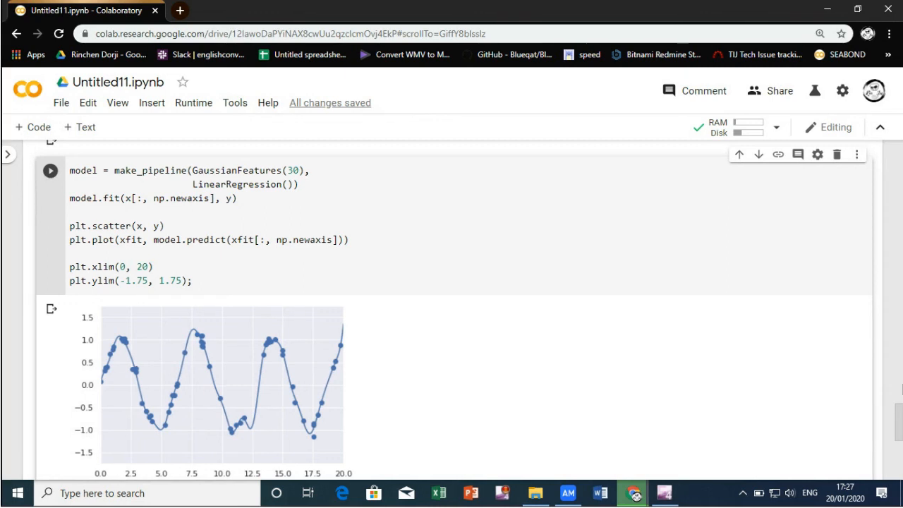
{"action": "scroll", "scroll_direction": "down", "scroll_amount": 3}
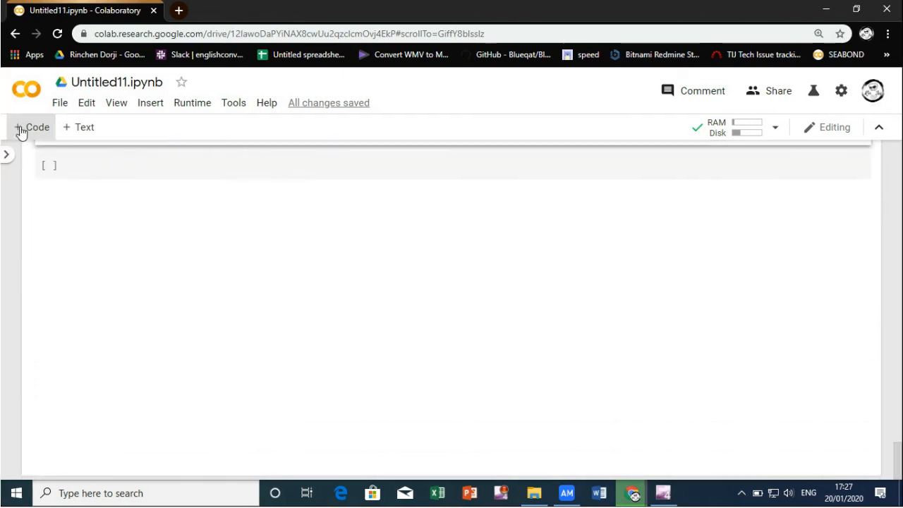
Define basis_plot and run it on the 30-Gaussian model.
{"action": "left_click", "coordinate": [31, 127]}
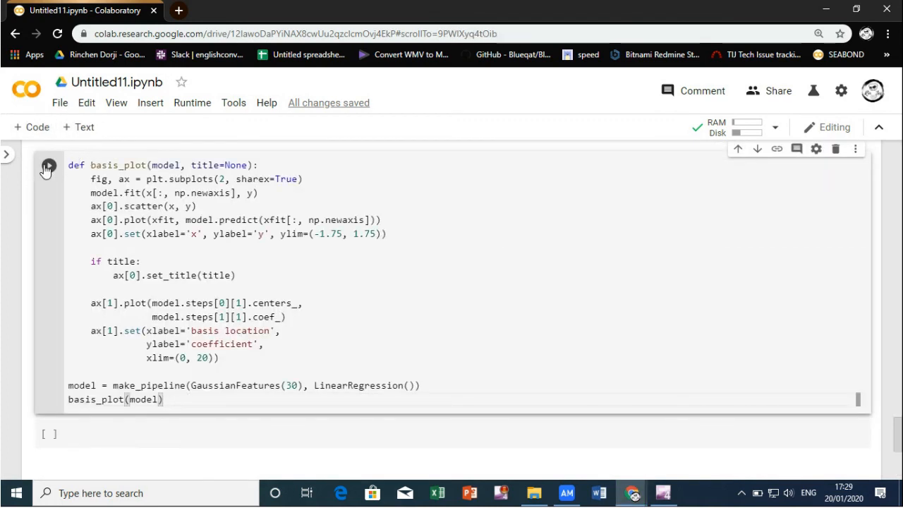
{"action": "left_click", "coordinate": [47, 165]}
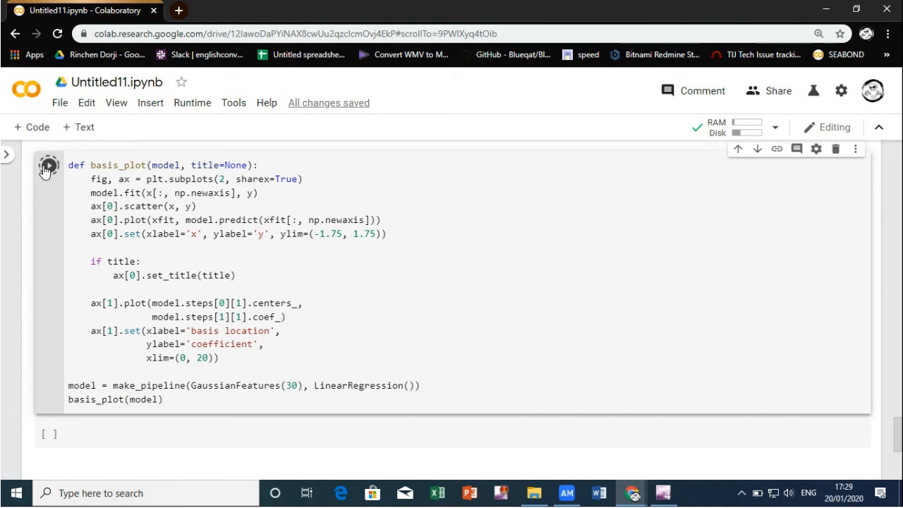
{"action": "left_click", "coordinate": [46, 163]}
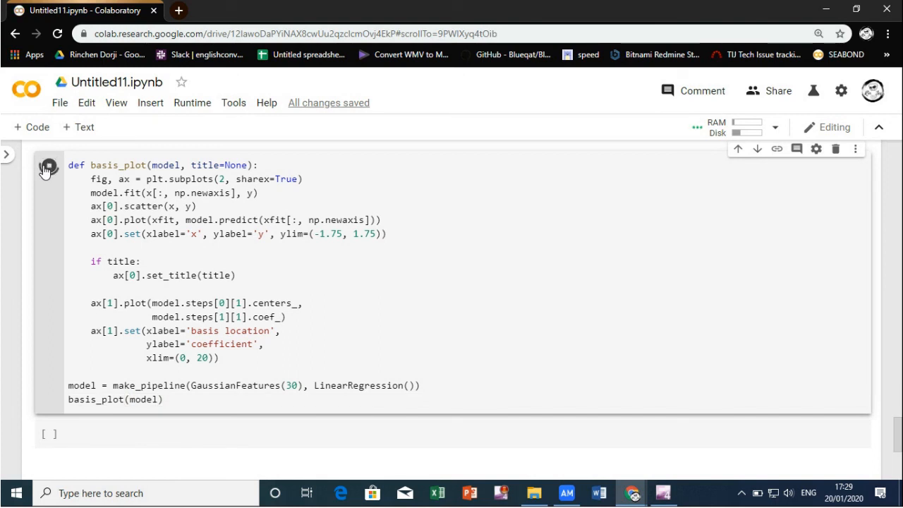
{"action": "left_click", "coordinate": [50, 165]}
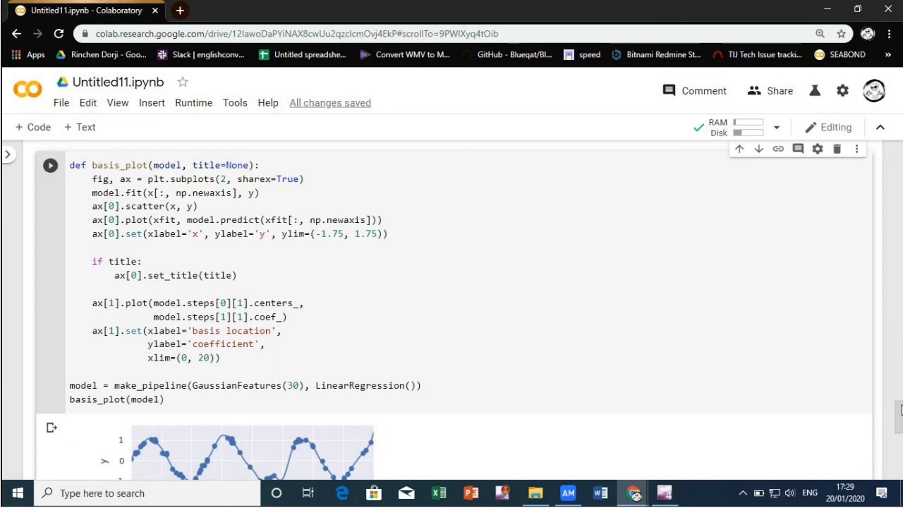